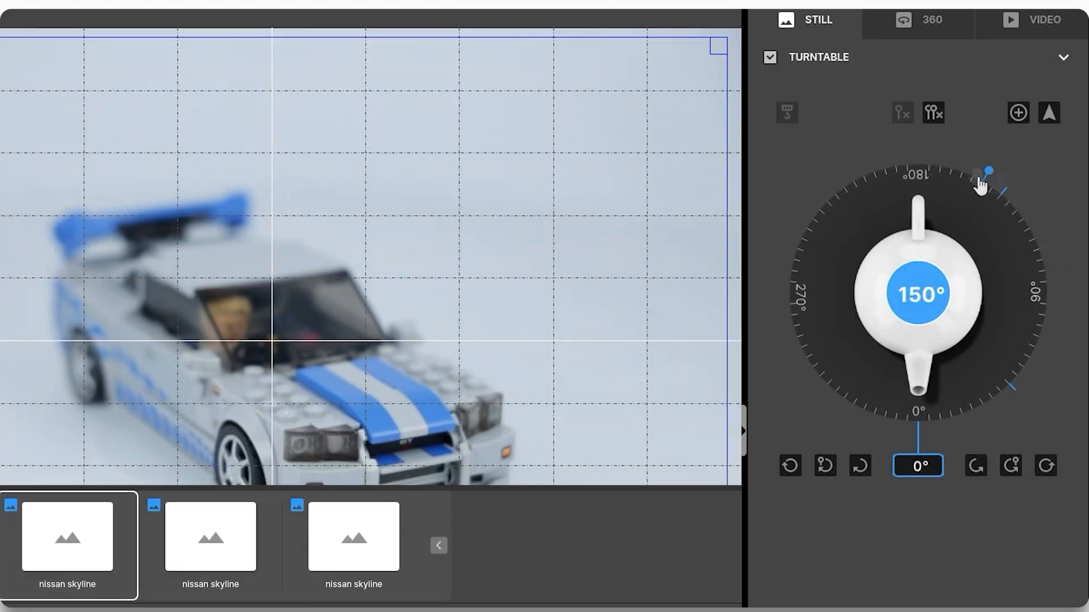
Set the shot's turntable rotation to 150° on the Still panel dial
drag(982, 170, 836, 408)
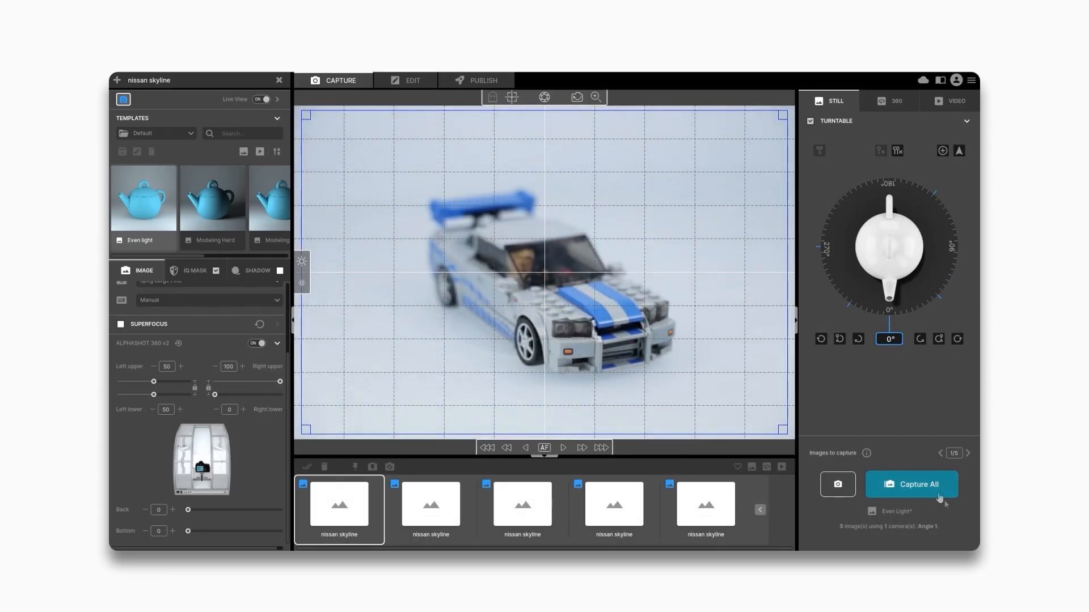
Capture all five Nissan Skyline shots, review one cut-out in Edit, then start a new session
click(911, 484)
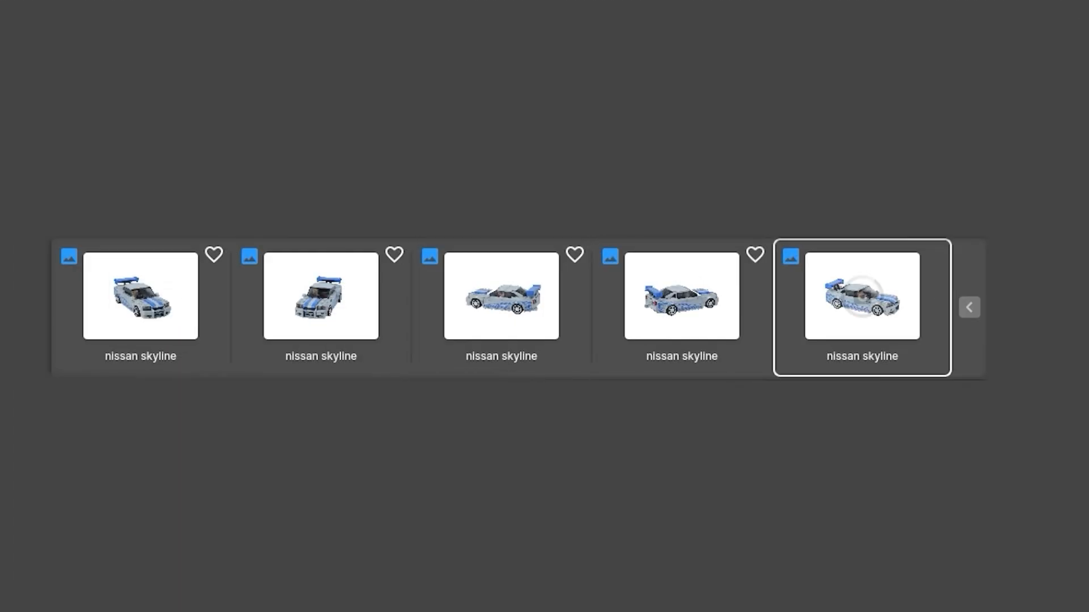
double_click(861, 296)
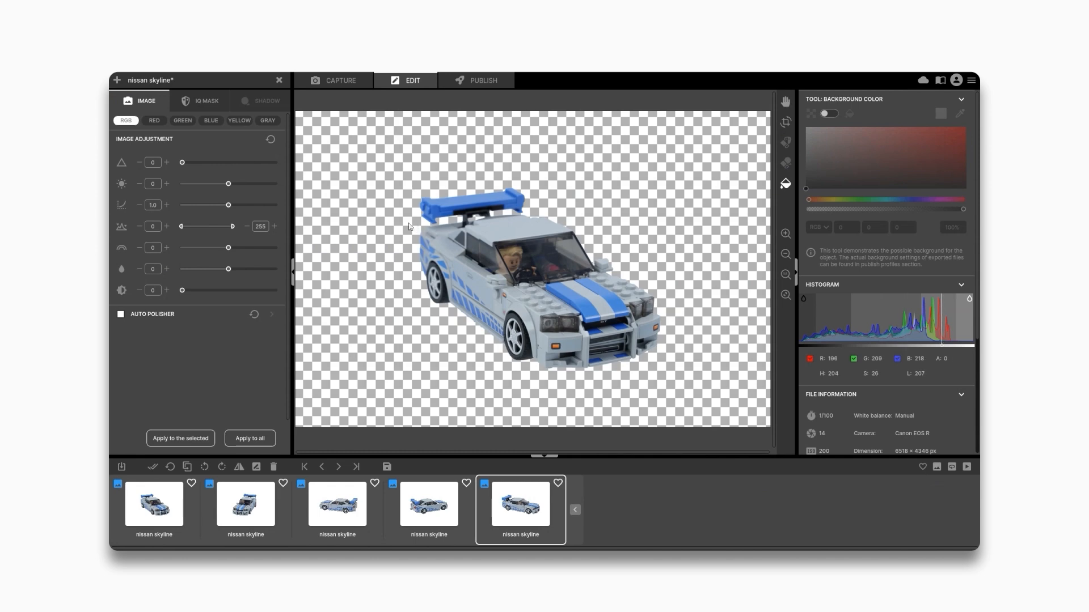
click(333, 81)
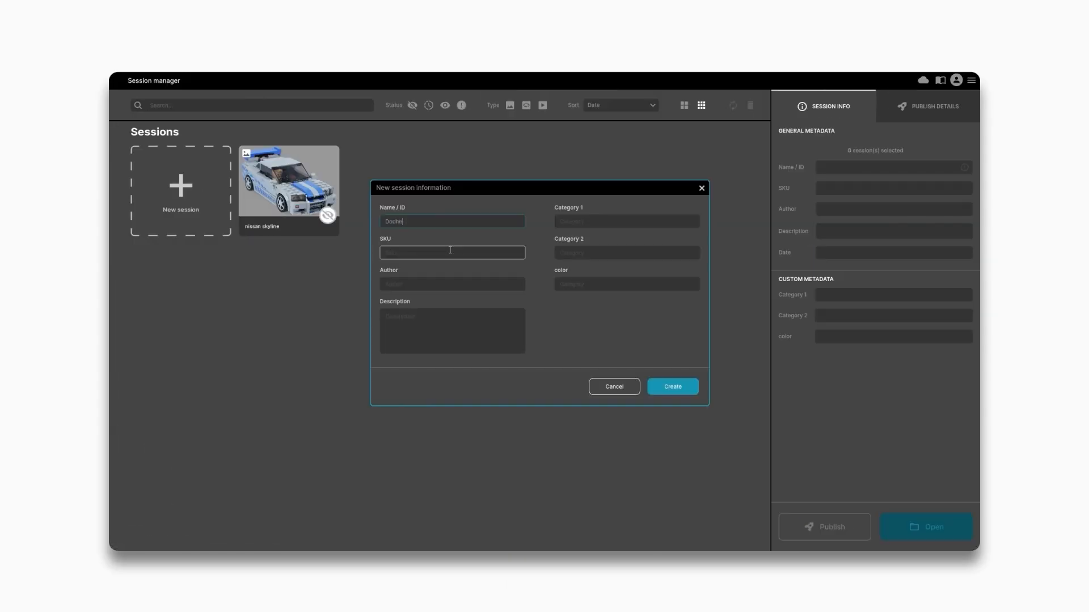
Create the Dodge charger session from the Toy cars template and select its first placeholder
click(670, 387)
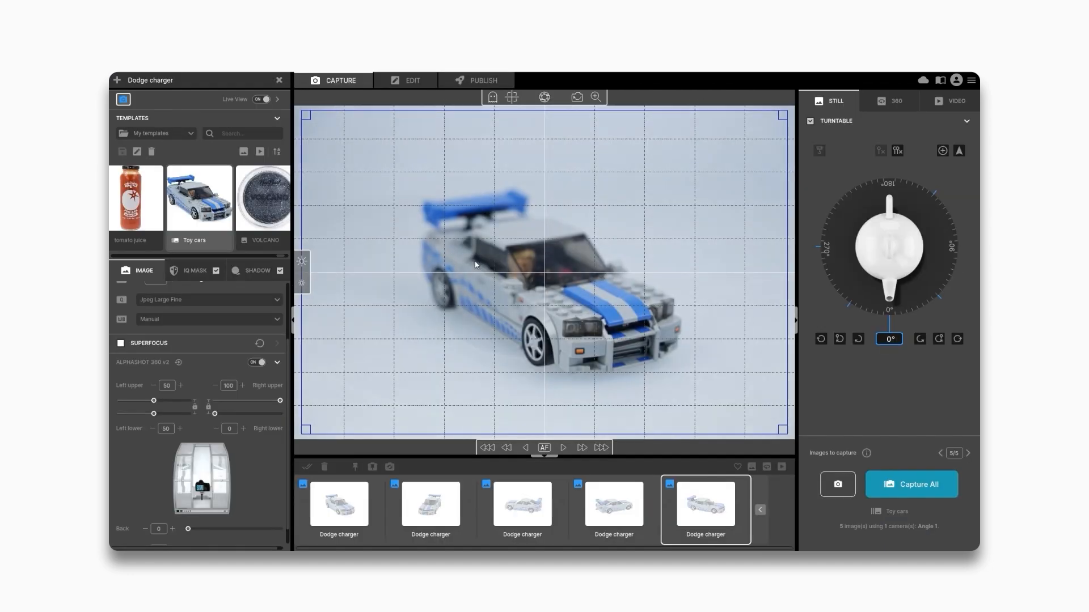
click(338, 504)
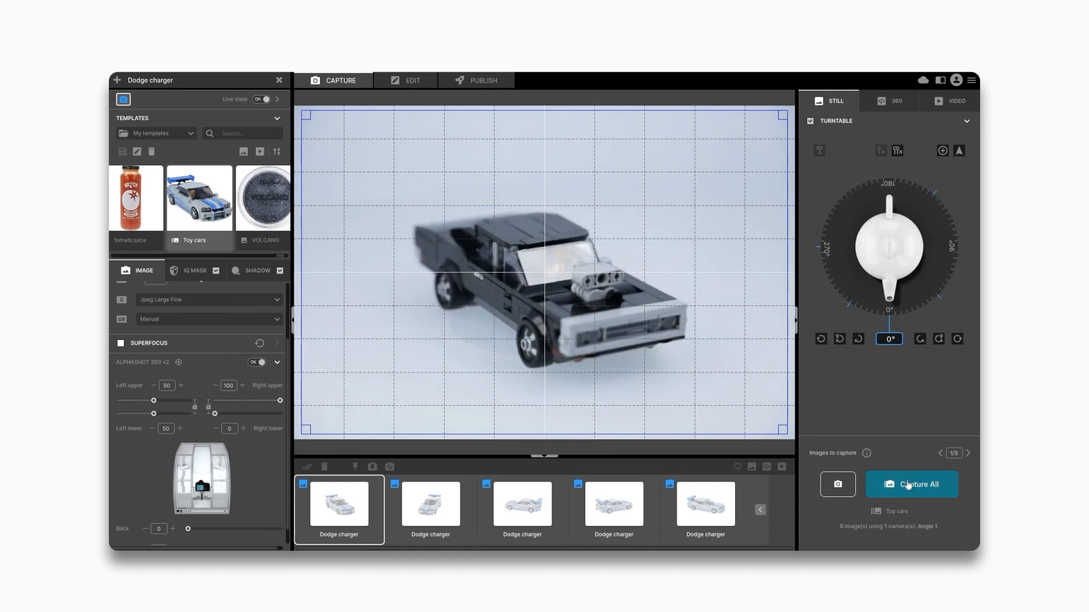
click(910, 484)
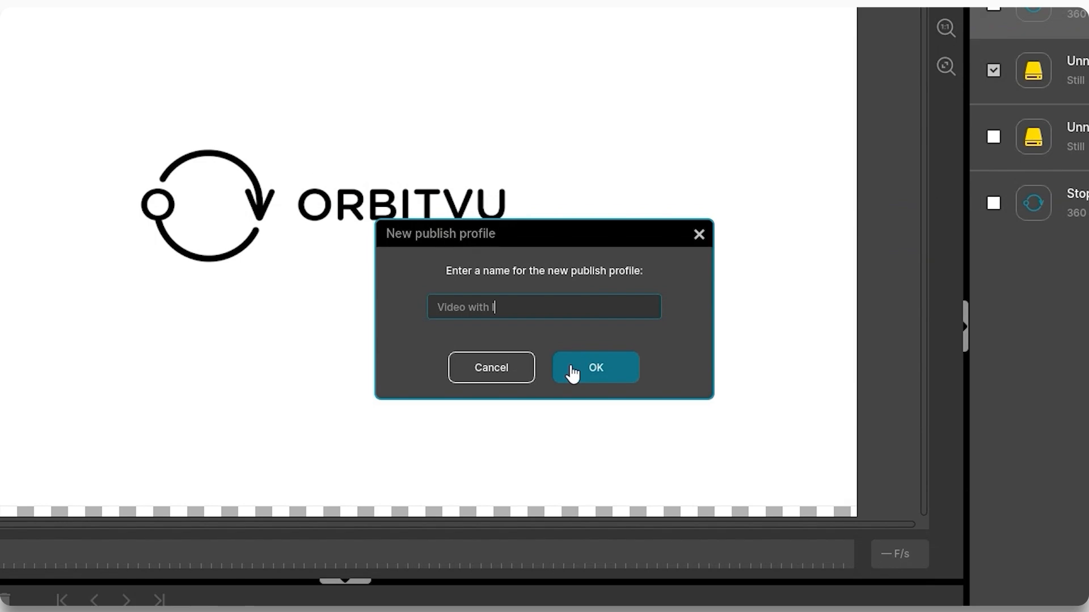
Confirm the 'Video with logo' Full HD MP4 profile and start publishing the 360 white video
click(593, 368)
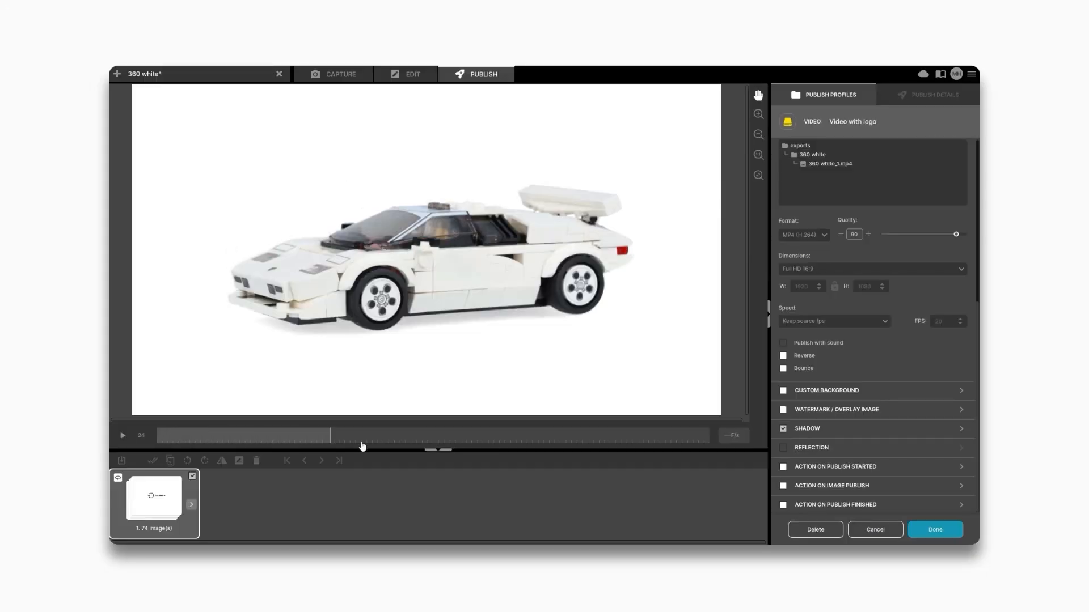
click(933, 529)
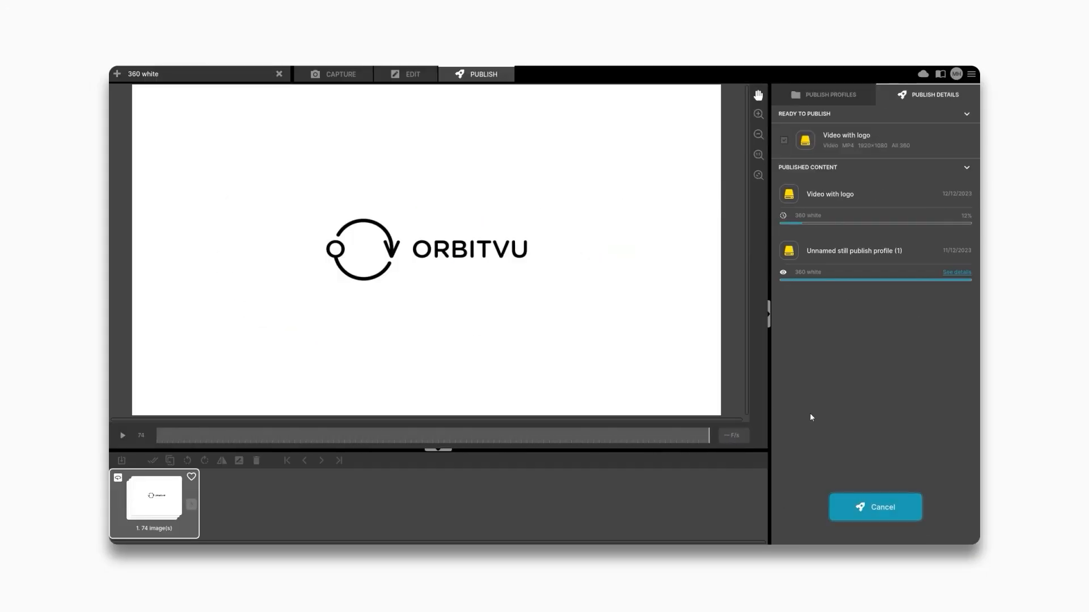